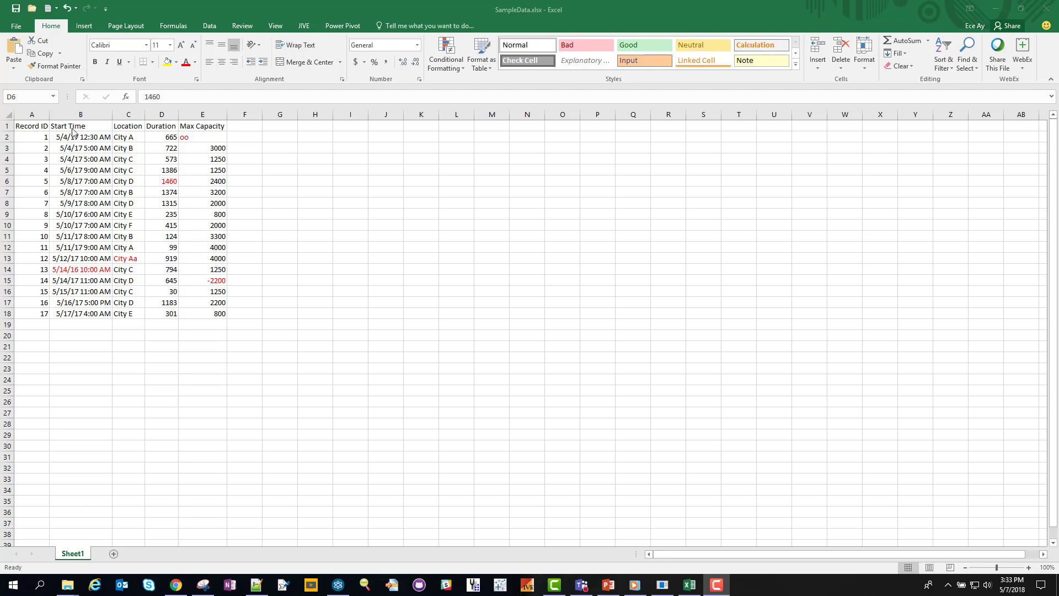
Step: Inspect the Location column and the too-long duration 1460 in SampleData.xlsx, then show the Mosel preprocessing code
{"action": "left_click", "coordinate": [80, 125]}
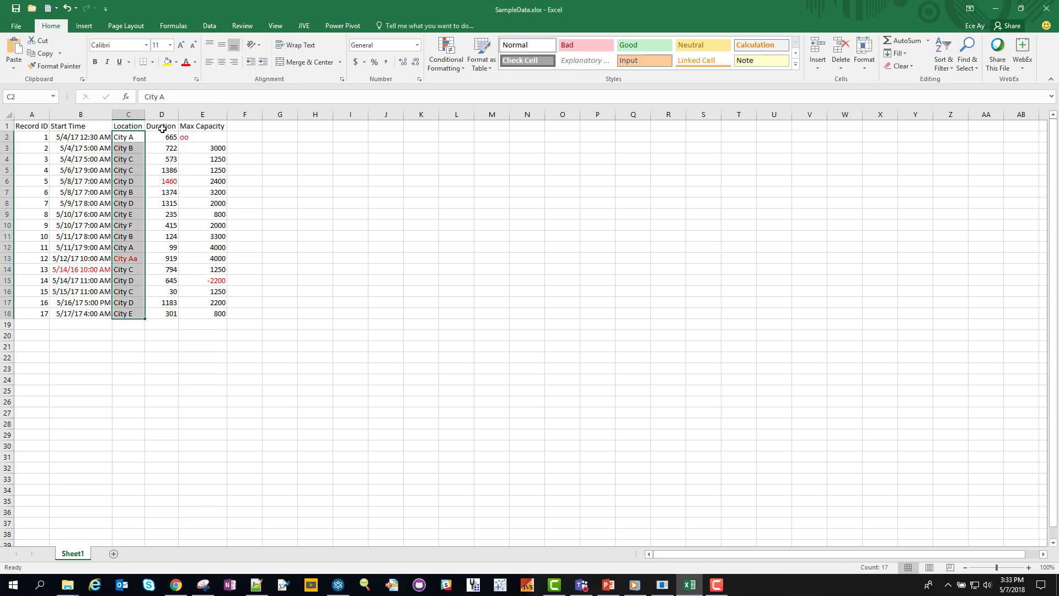
{"action": "left_click", "coordinate": [161, 113]}
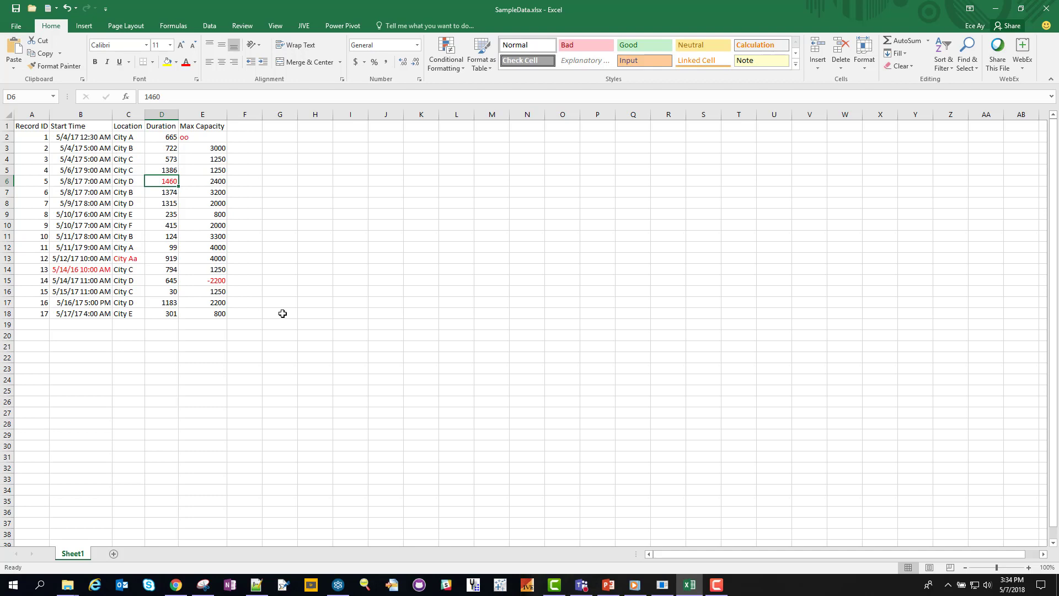
{"action": "left_click", "coordinate": [714, 585]}
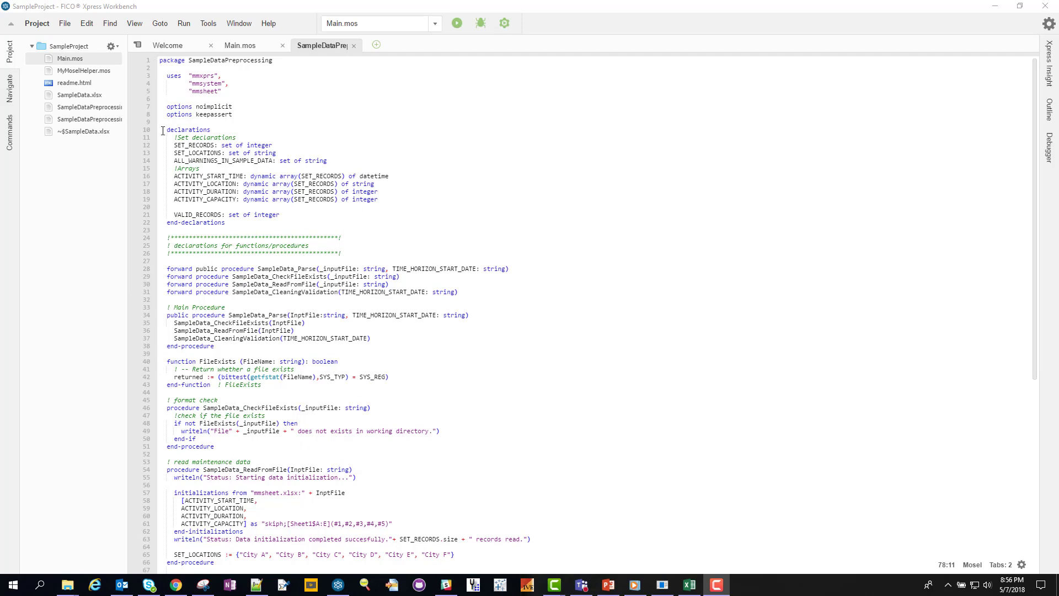
{"action": "left_click_drag", "start_coordinate": [162, 129], "coordinate": [227, 221]}
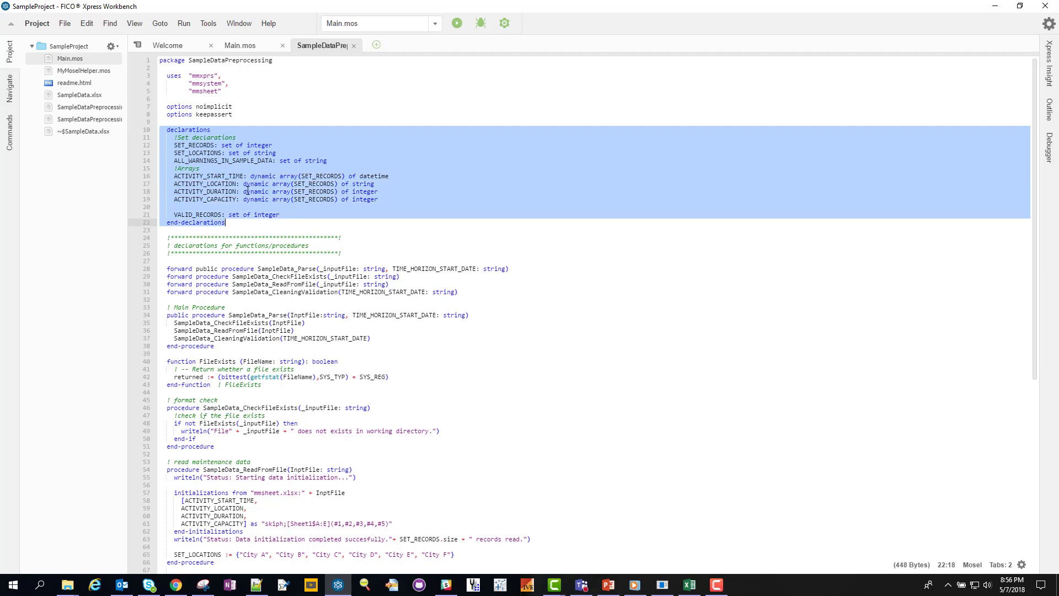
{"action": "mouse_move", "coordinate": [234, 138]}
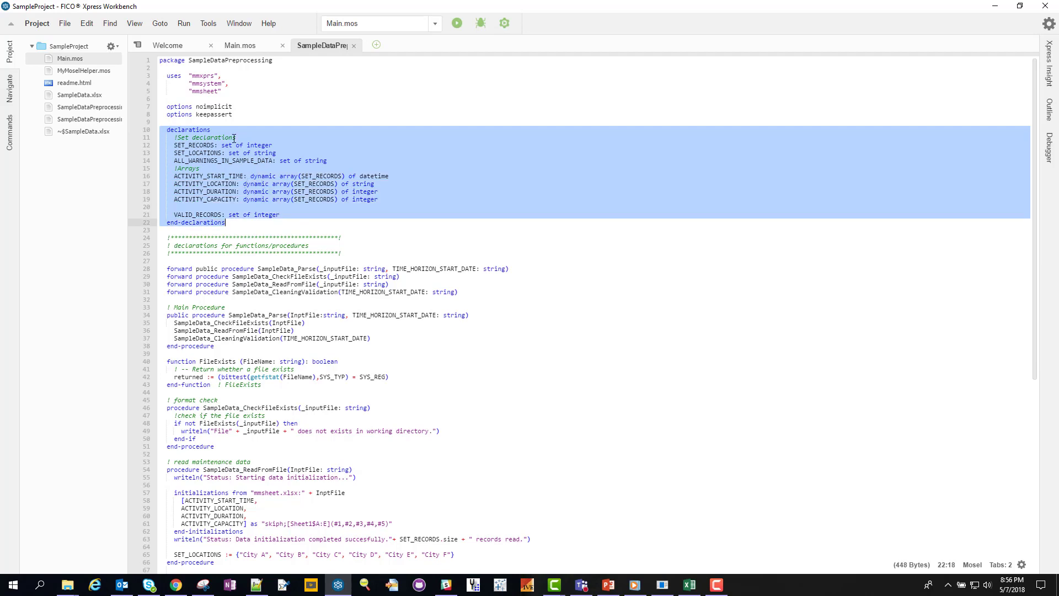
{"action": "double_click", "coordinate": [195, 144]}
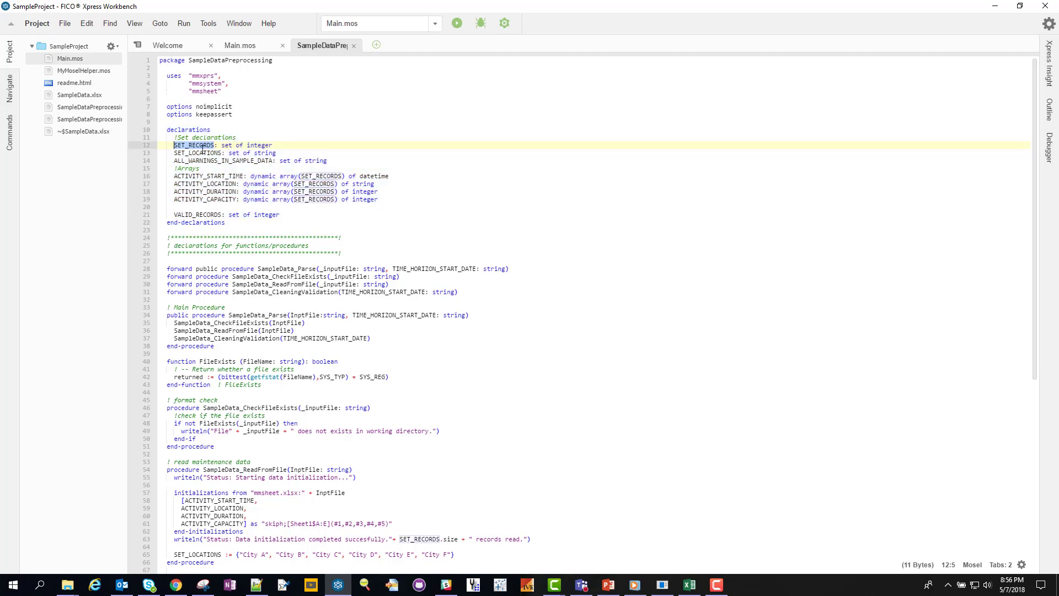
{"action": "left_click_drag", "start_coordinate": [174, 176], "coordinate": [379, 200]}
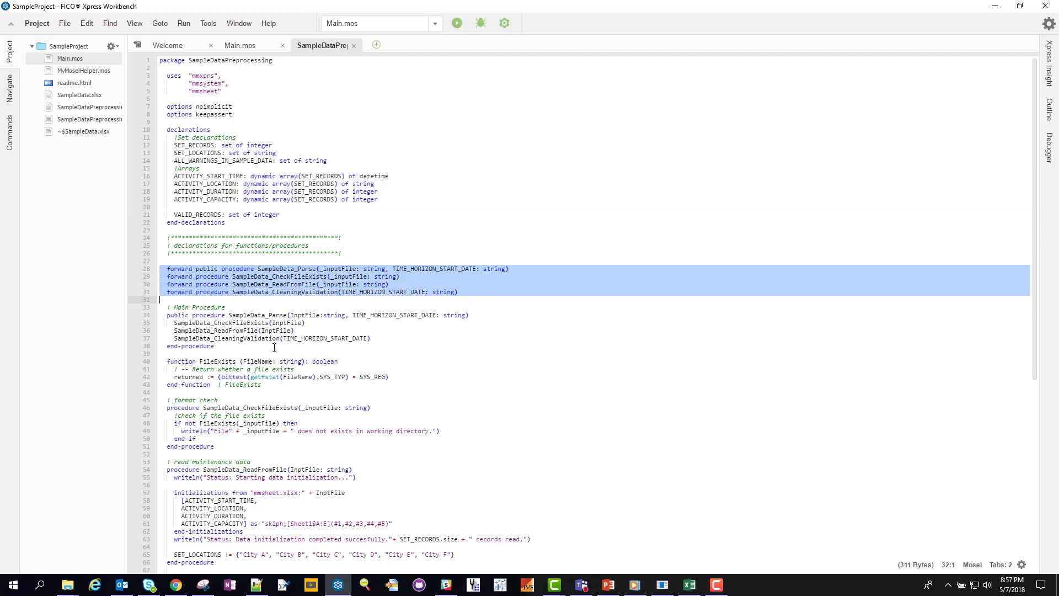
{"action": "double_click", "coordinate": [259, 314]}
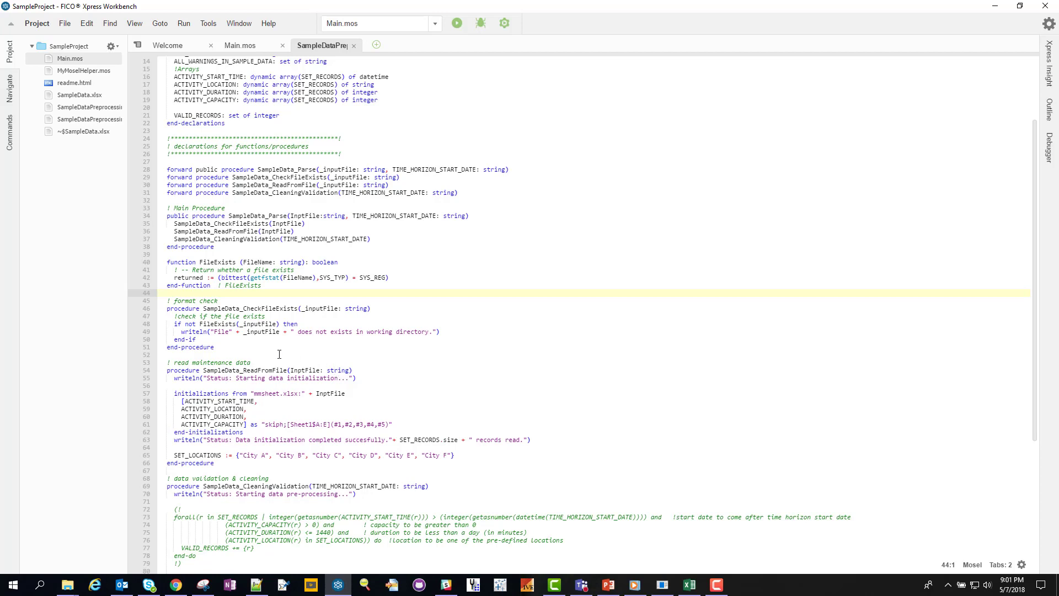
{"action": "left_click_drag", "start_coordinate": [174, 323], "coordinate": [299, 332]}
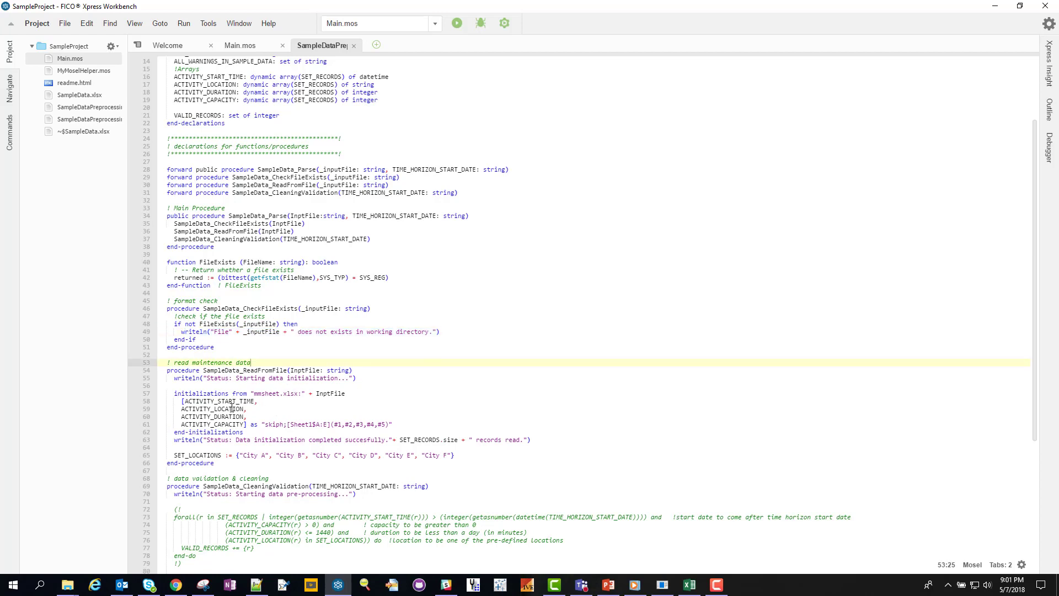
{"action": "left_click_drag", "start_coordinate": [173, 393], "coordinate": [266, 431]}
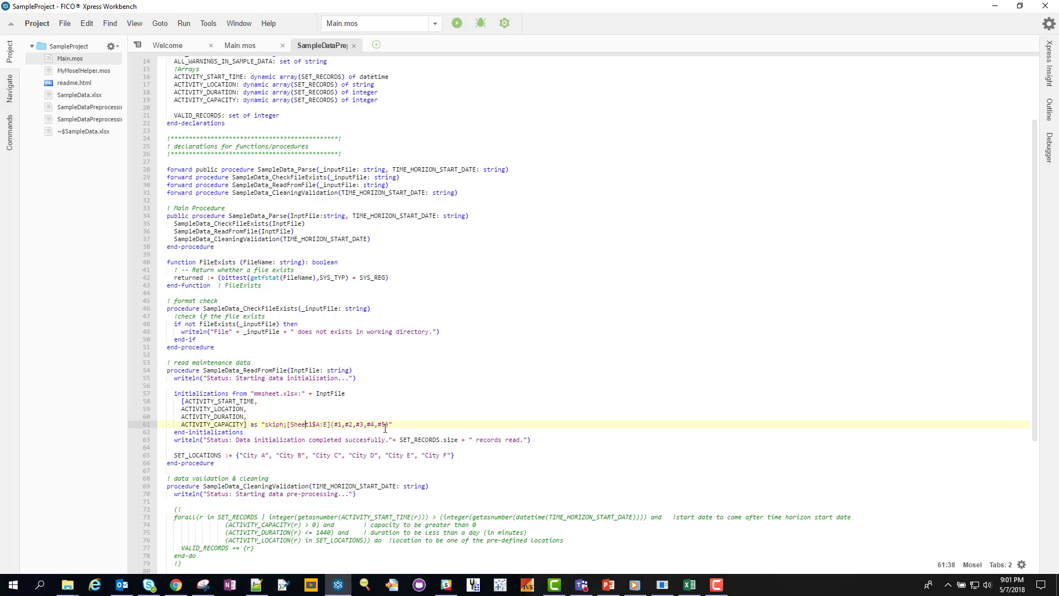
{"action": "mouse_move", "coordinate": [196, 447]}
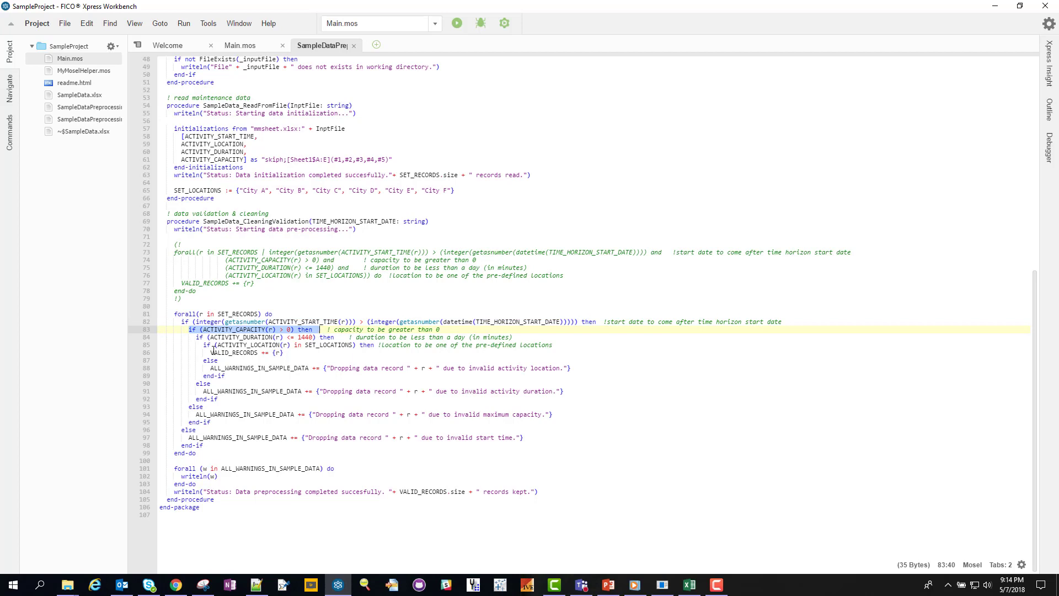
{"action": "left_click", "coordinate": [326, 338]}
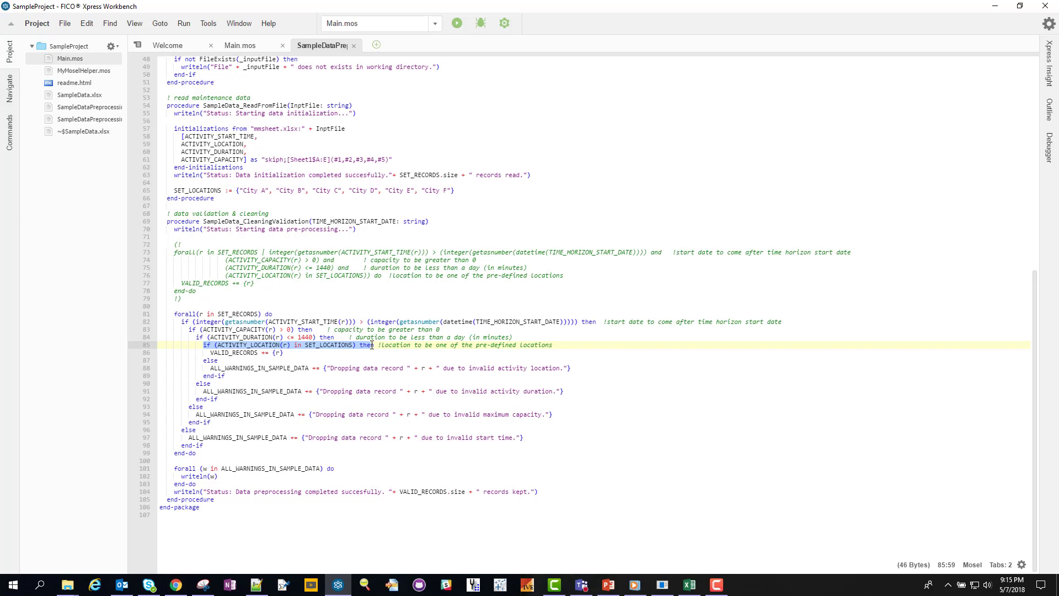
{"action": "mouse_move", "coordinate": [456, 491]}
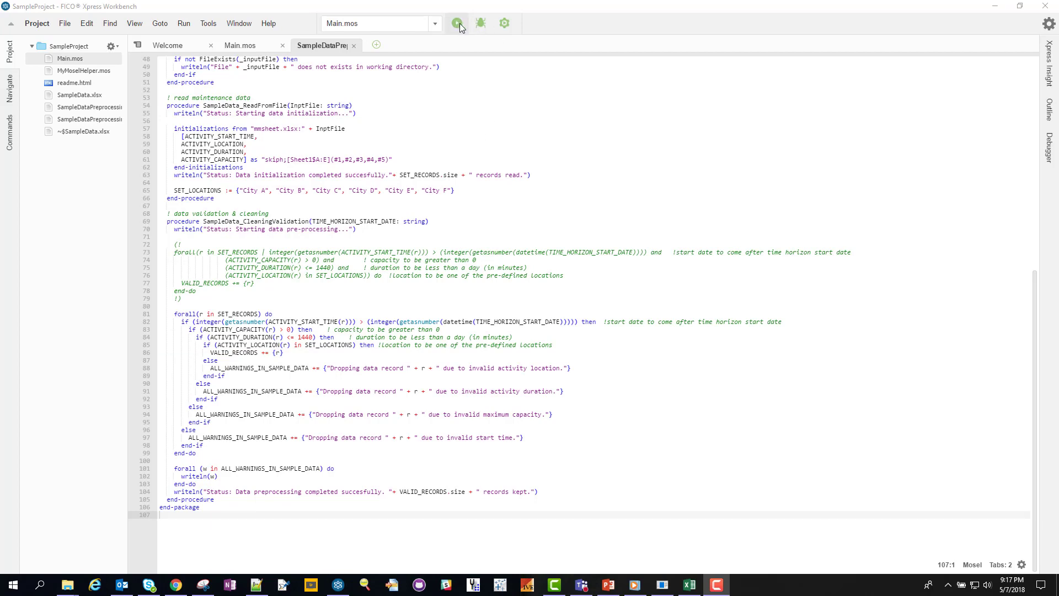
Step: Run Main.mos so the log reports 17 records read, 5 invalid dropped, 12 kept, with SampleData alongside
{"action": "left_click", "coordinate": [456, 23]}
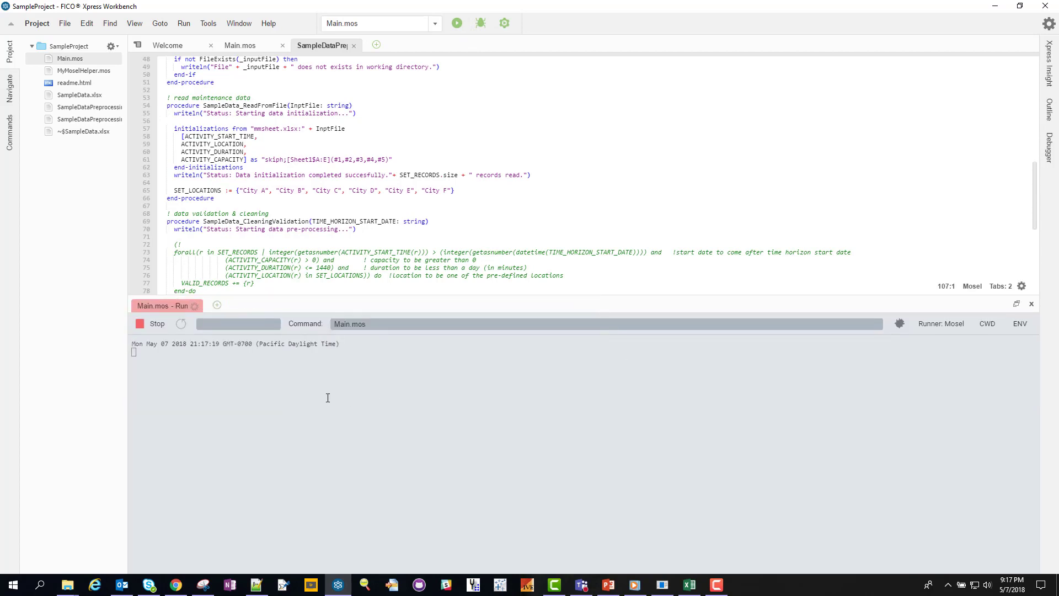
{"action": "left_click", "coordinate": [456, 23]}
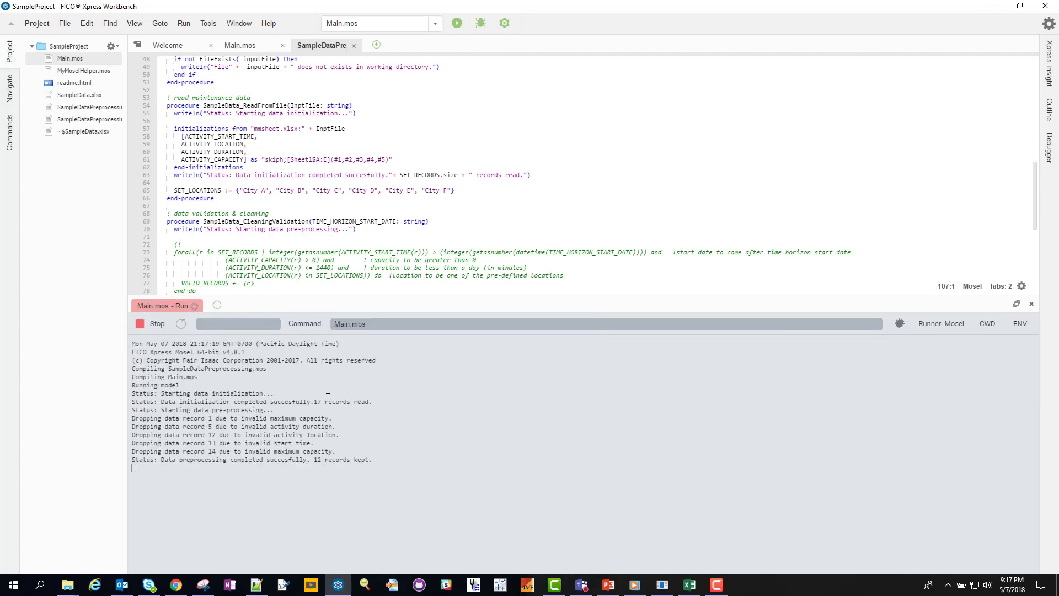
{"action": "left_click", "coordinate": [687, 585]}
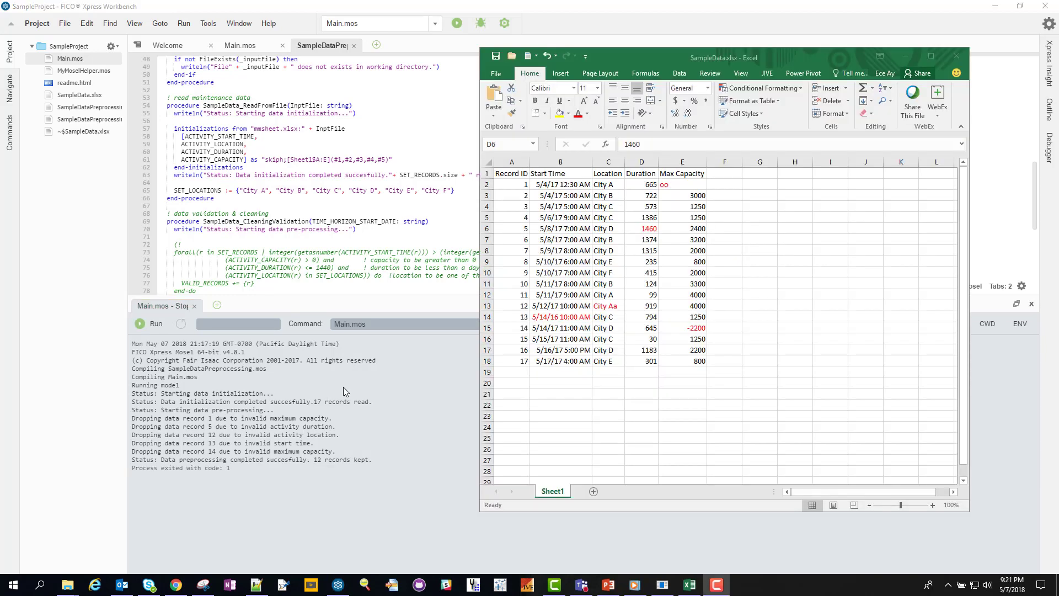